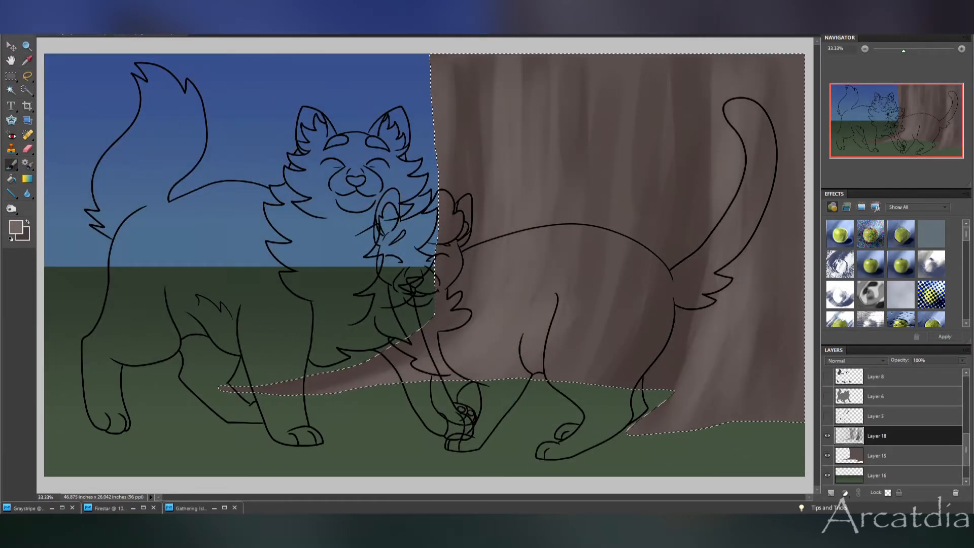
- Add grass texture along the horizon on a new layer, then open the foreground colour chooser
{"action": "left_click", "coordinate": [865, 49]}
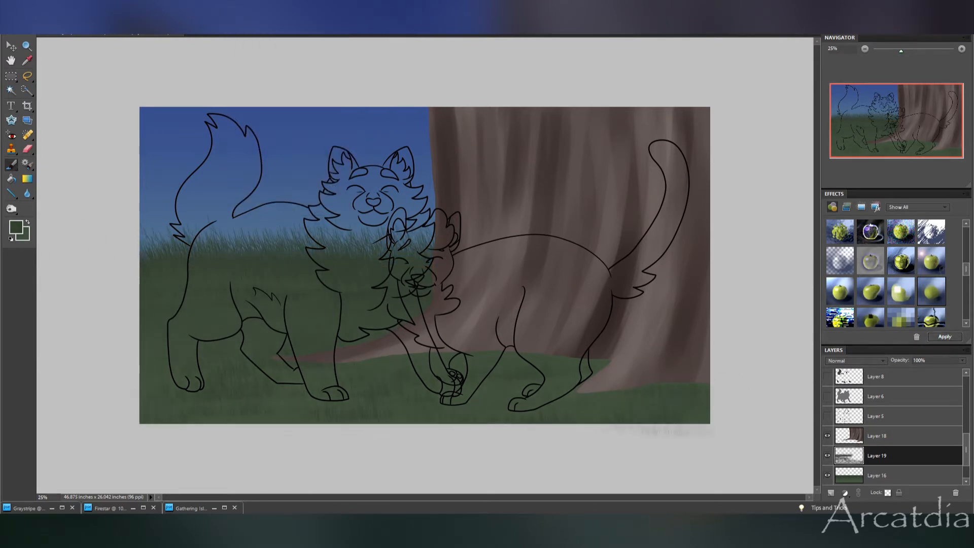
{"action": "left_click", "coordinate": [877, 435]}
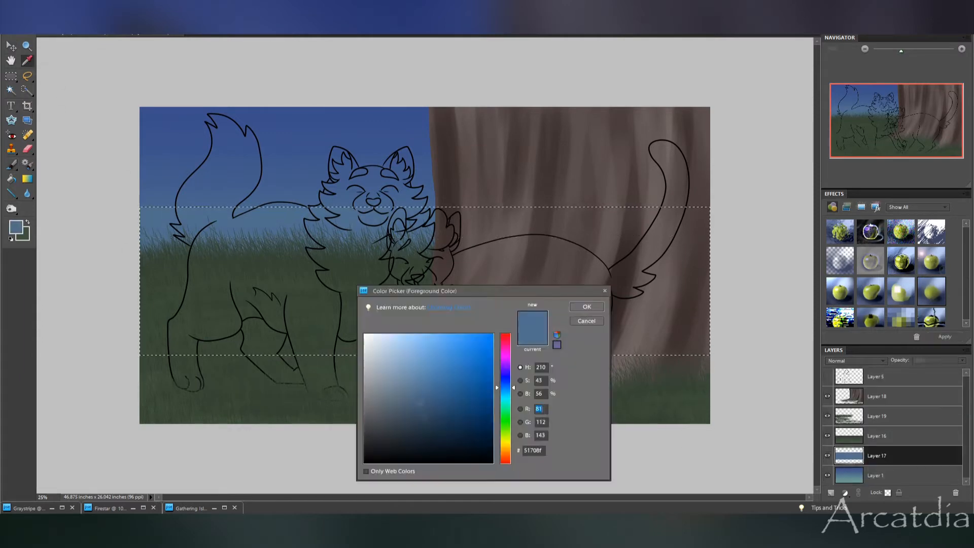
- Choose a lighter greyish blue in the Color Picker and confirm it
{"action": "left_click", "coordinate": [414, 377]}
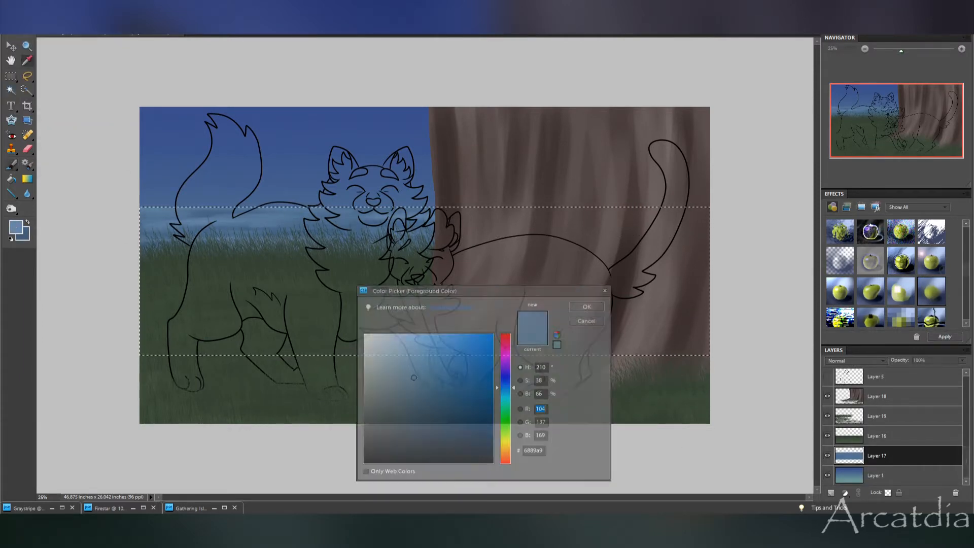
{"action": "left_click", "coordinate": [585, 306]}
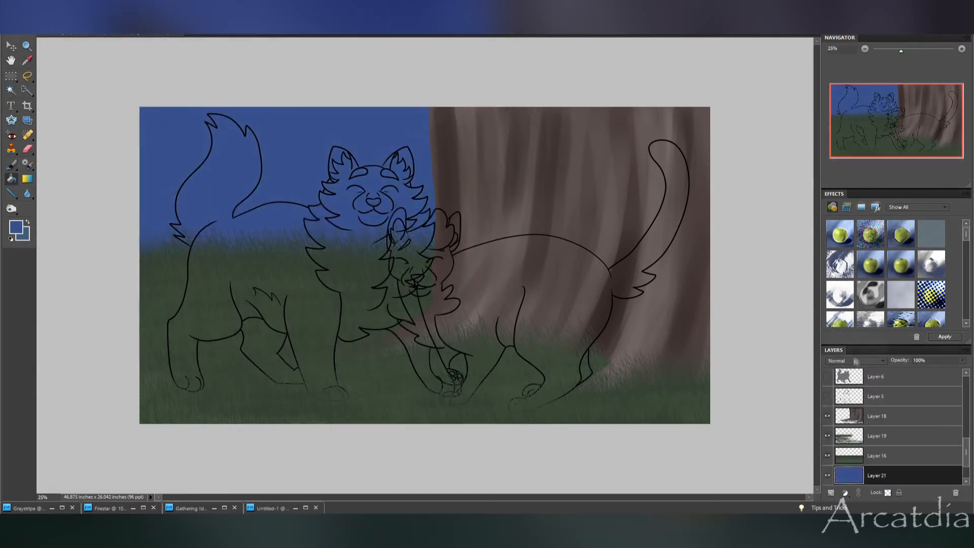